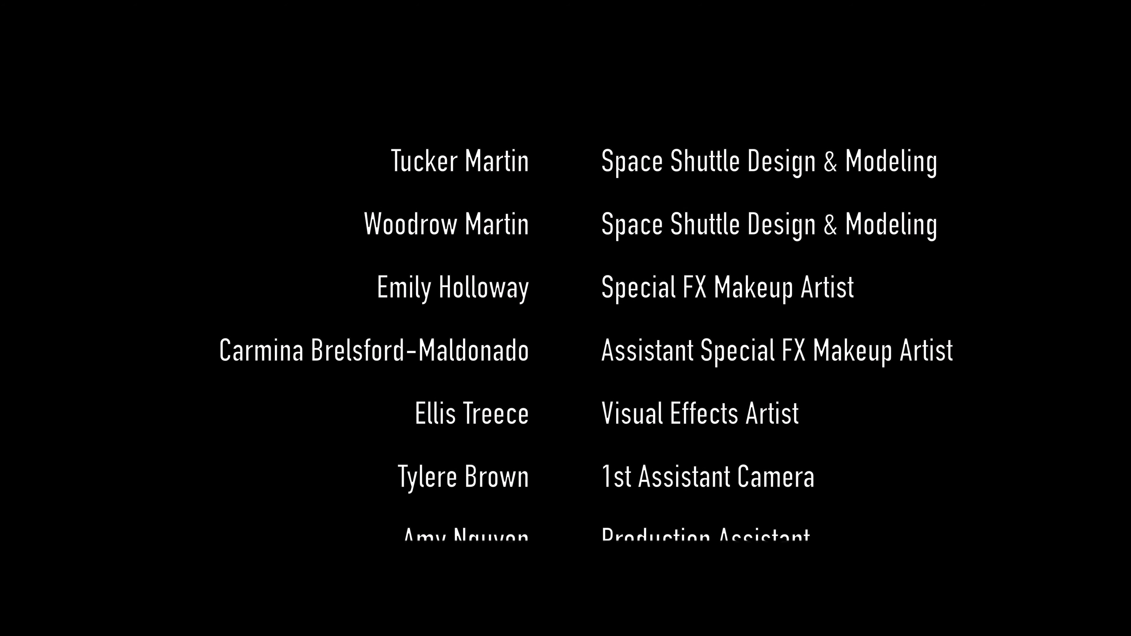
scroll("down", 3)
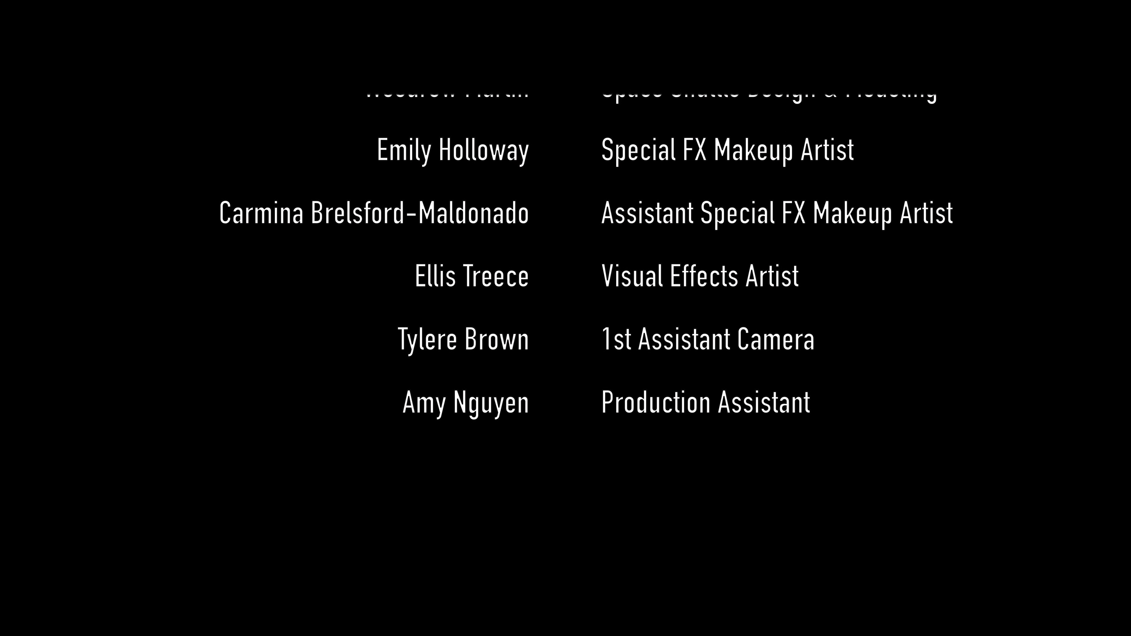